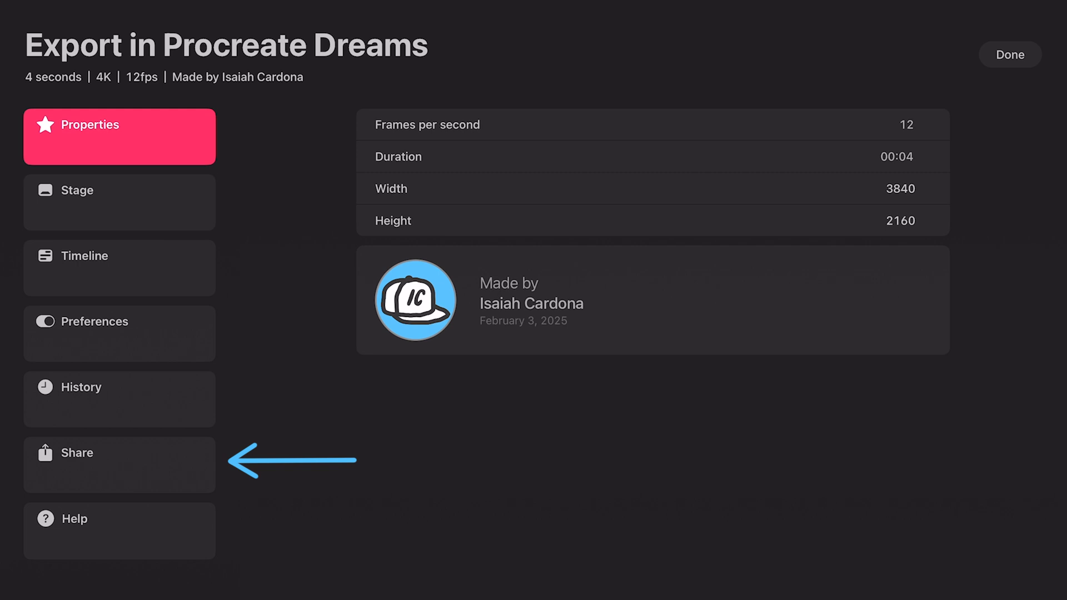
# Step: Check the project's sharing options, then open the Logo Morp Animation project
pyautogui.click(119, 464)
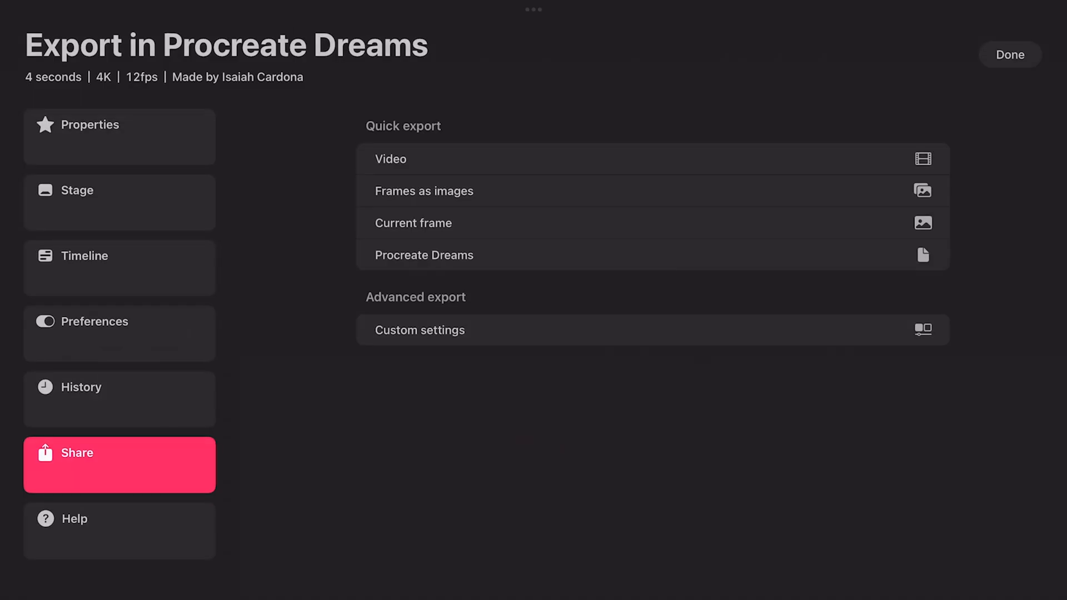
pyautogui.click(391, 158)
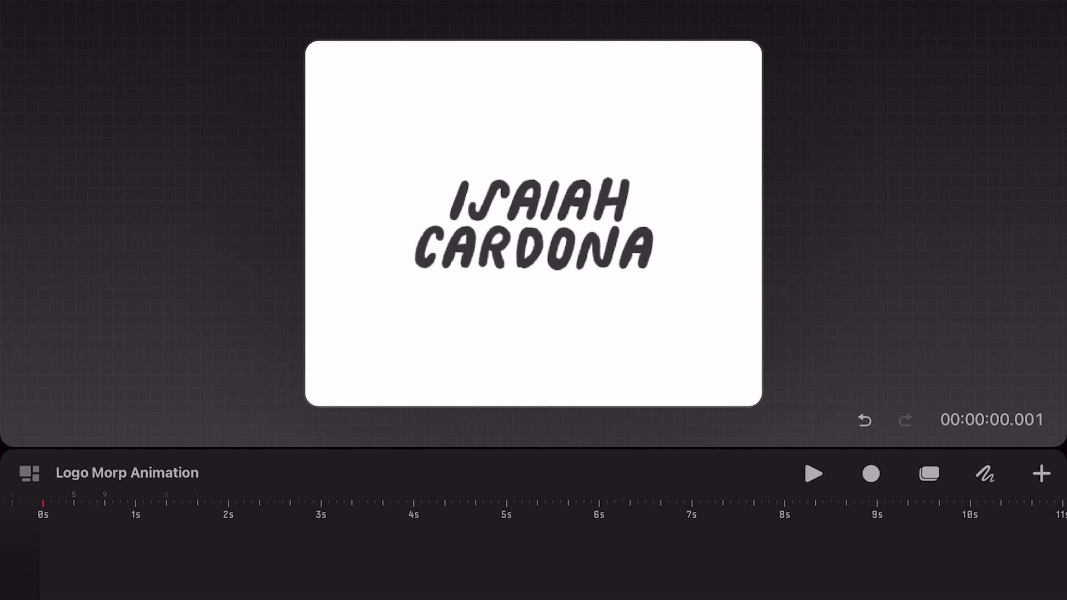
# Step: Set the stage background colour from Stage options and bring up the export options
pyautogui.click(990, 419)
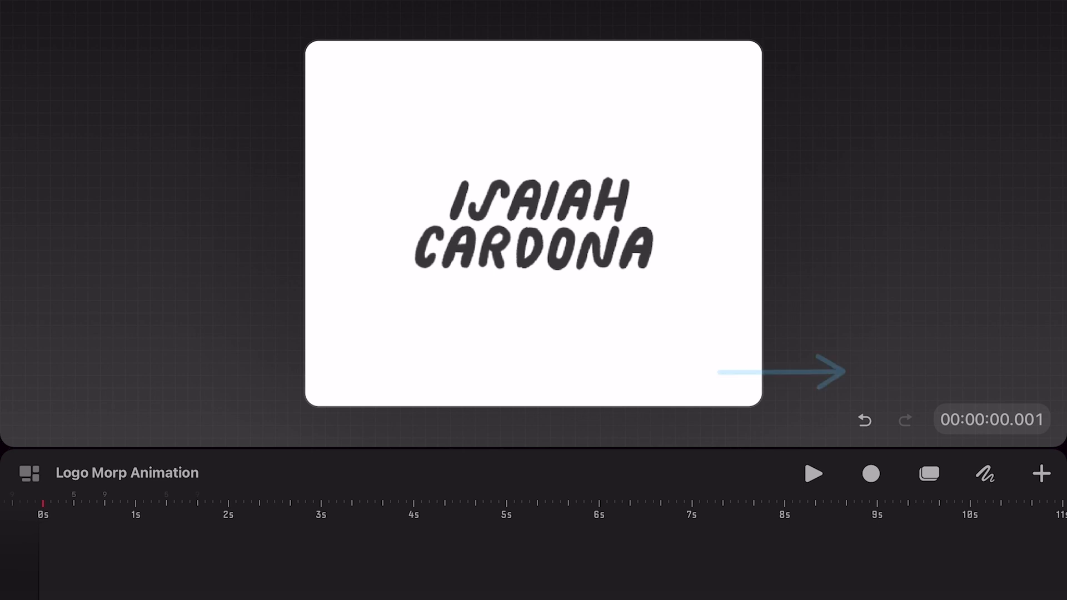
pyautogui.click(533, 9)
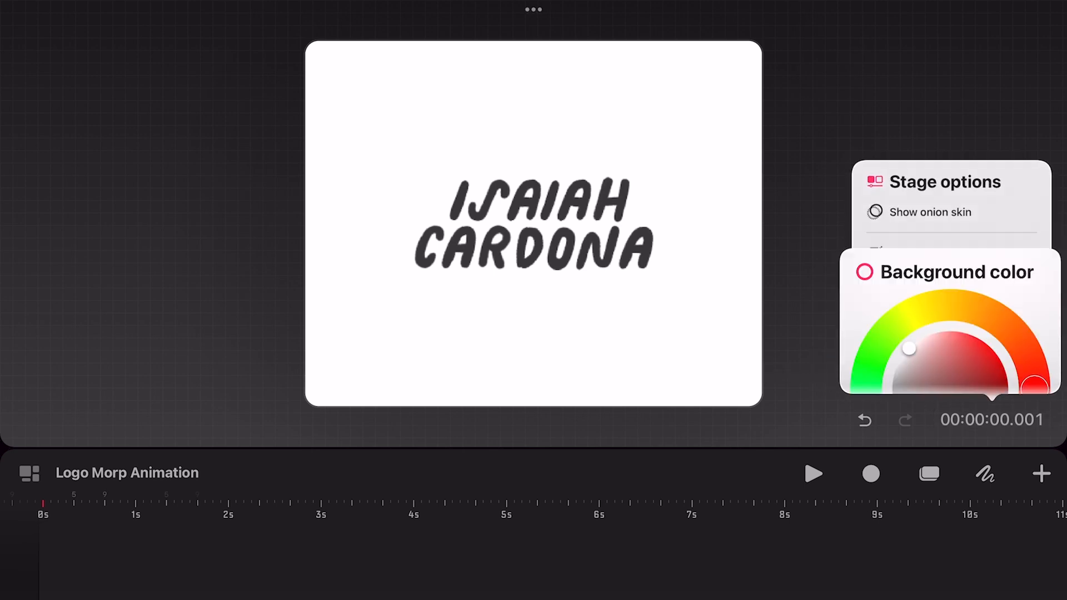
pyautogui.click(1027, 372)
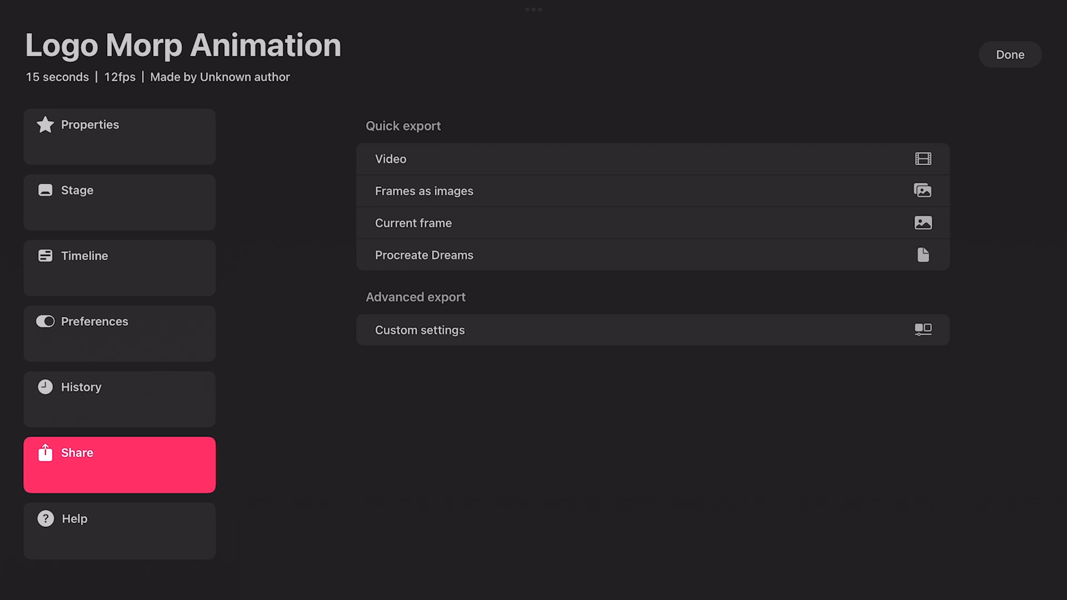
# Step: Export the animation as Frames as images and save the folder to Files
pyautogui.click(390, 158)
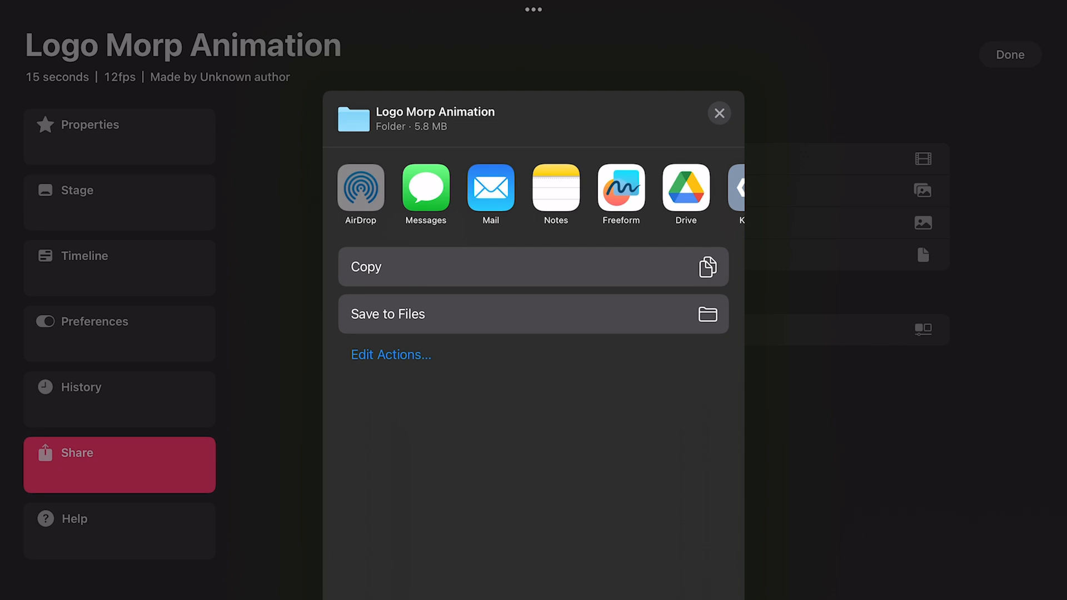
pyautogui.click(360, 185)
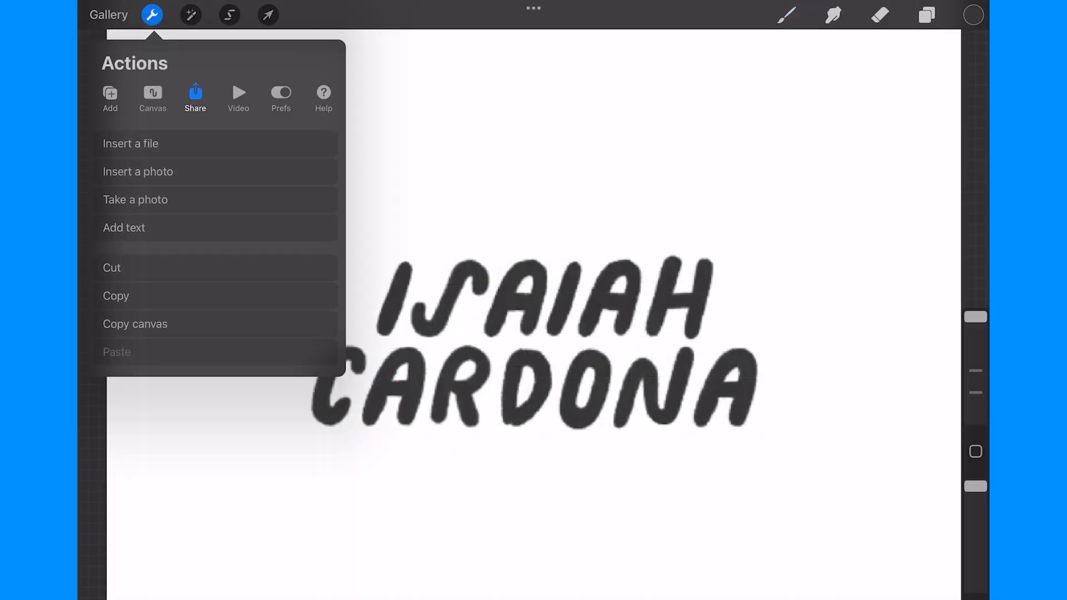
# Step: Close Procreate's Actions menu and return to Procreate Dreams' export options
pyautogui.click(194, 99)
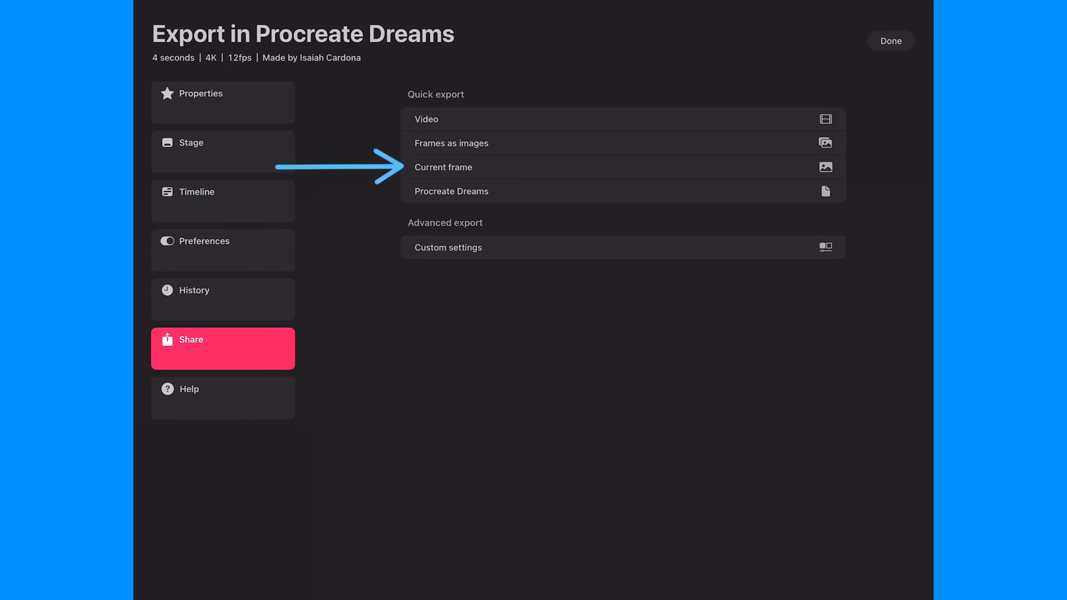
# Step: Export the current frame and save the image to the device
pyautogui.click(442, 167)
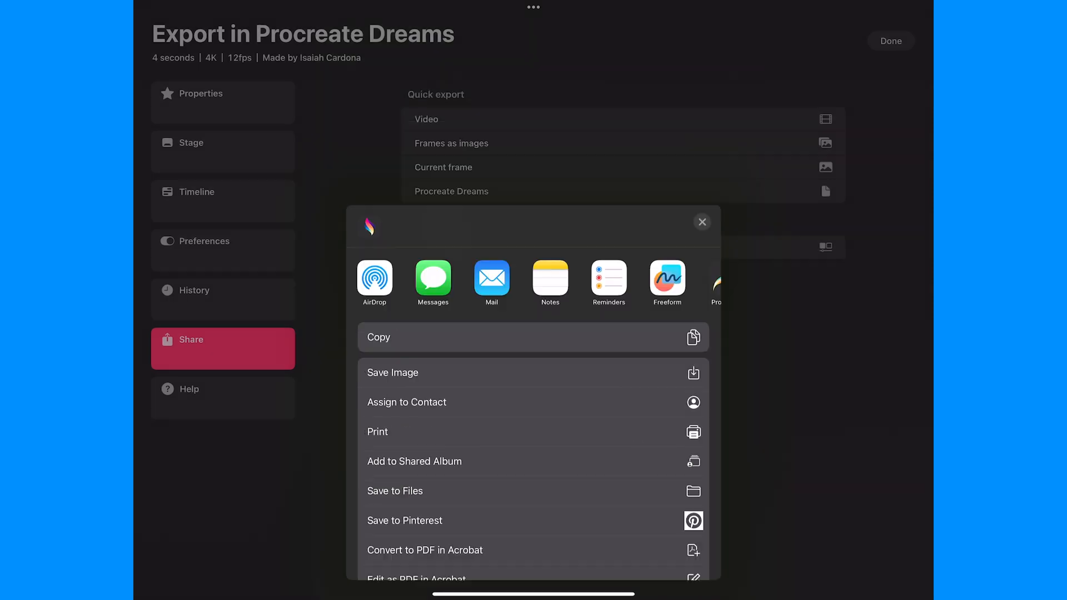
pyautogui.click(701, 222)
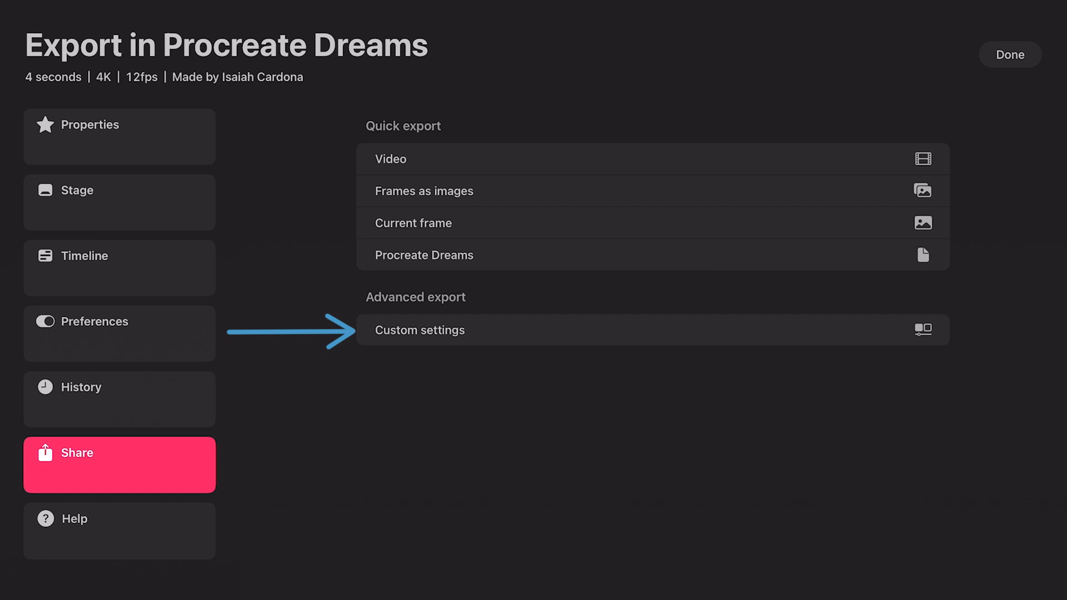
# Step: Switch Format to Frames as images and review file types, then return to Video codecs
pyautogui.click(419, 330)
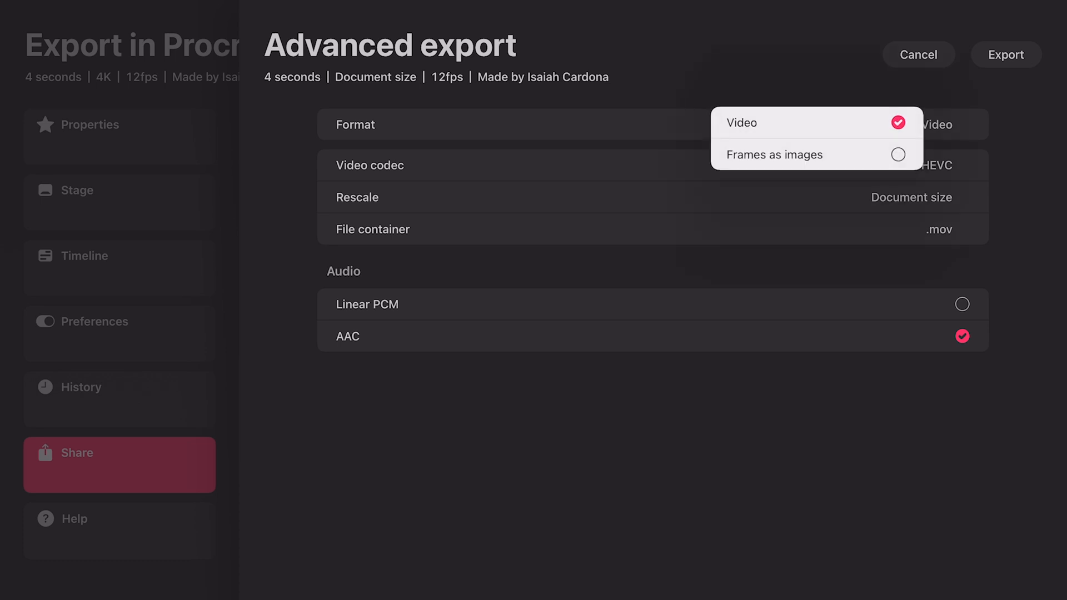
pyautogui.click(775, 154)
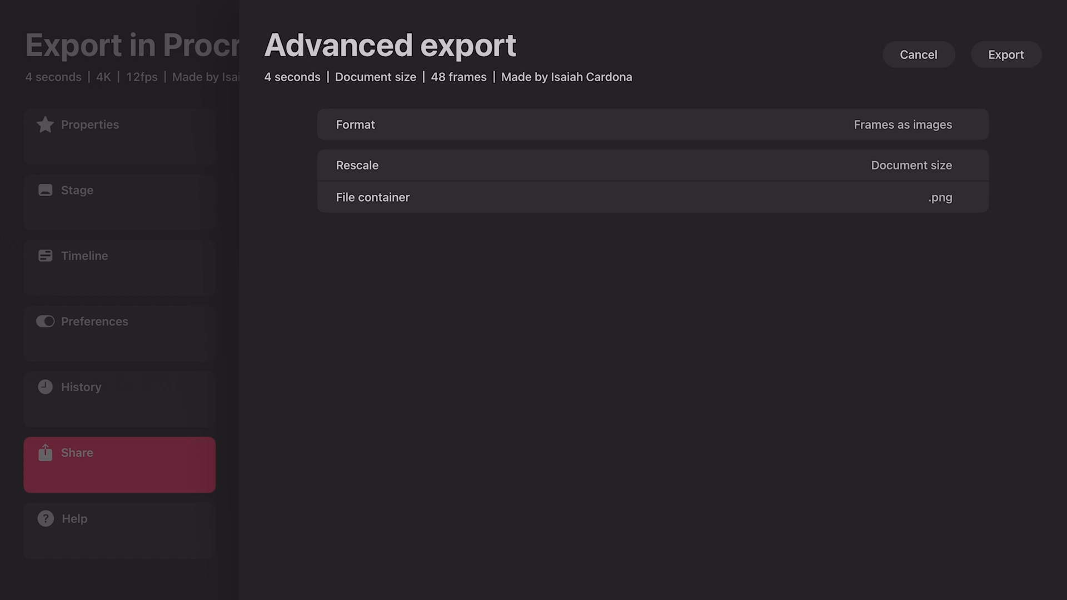
pyautogui.click(910, 164)
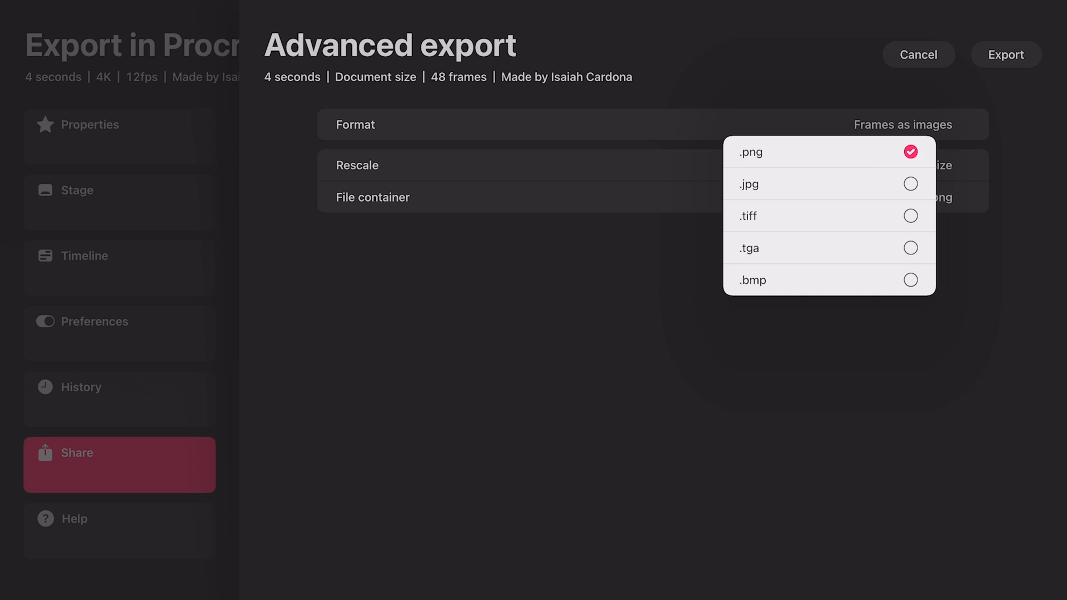
pyautogui.click(750, 152)
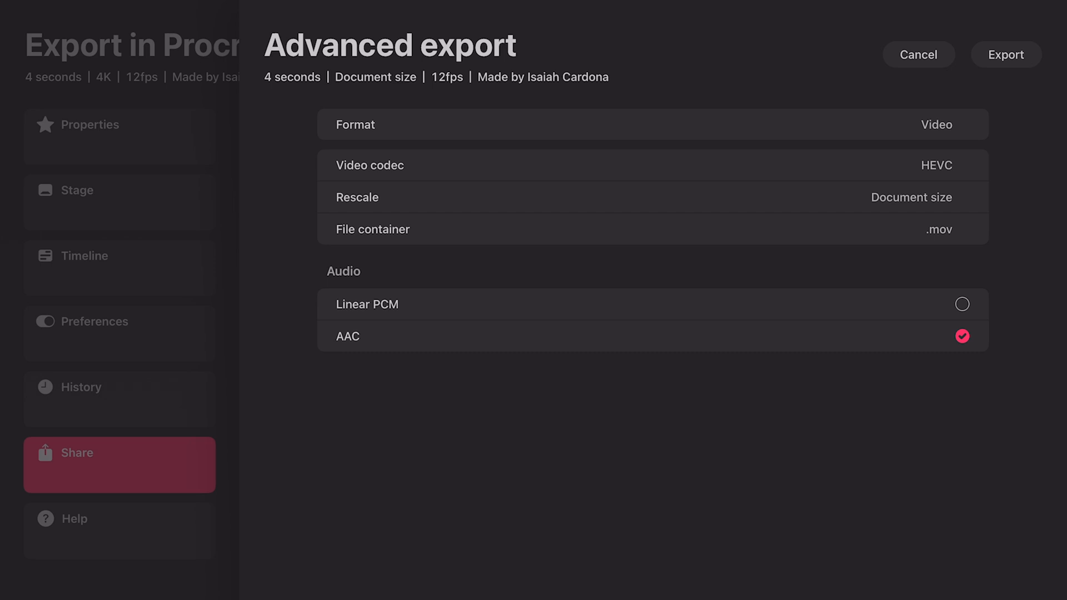
pyautogui.click(935, 164)
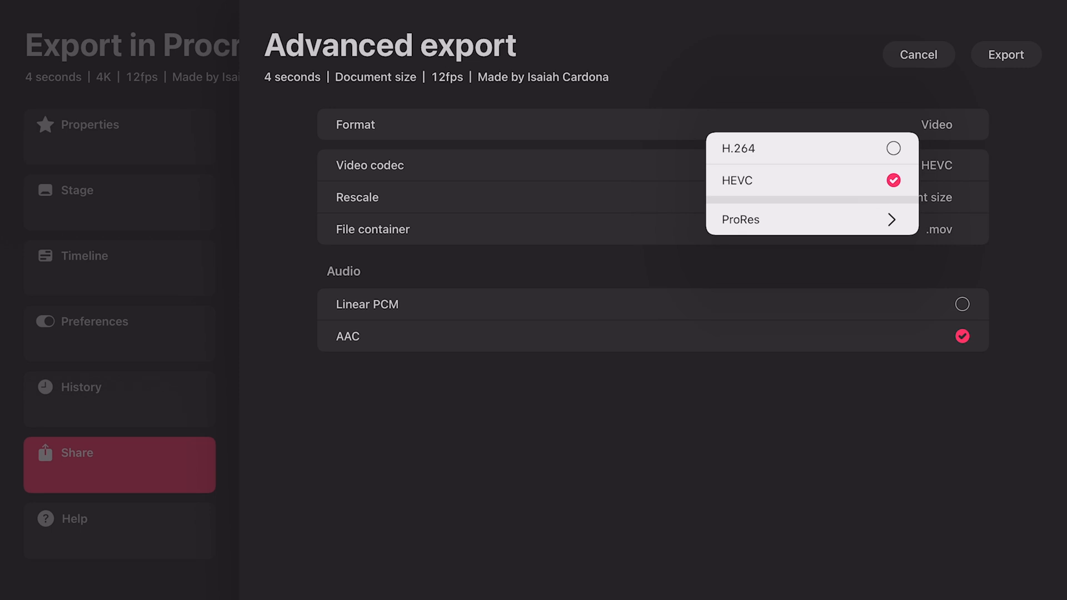
# Step: Keep HEVC as the video codec and cancel the custom export settings
pyautogui.click(739, 219)
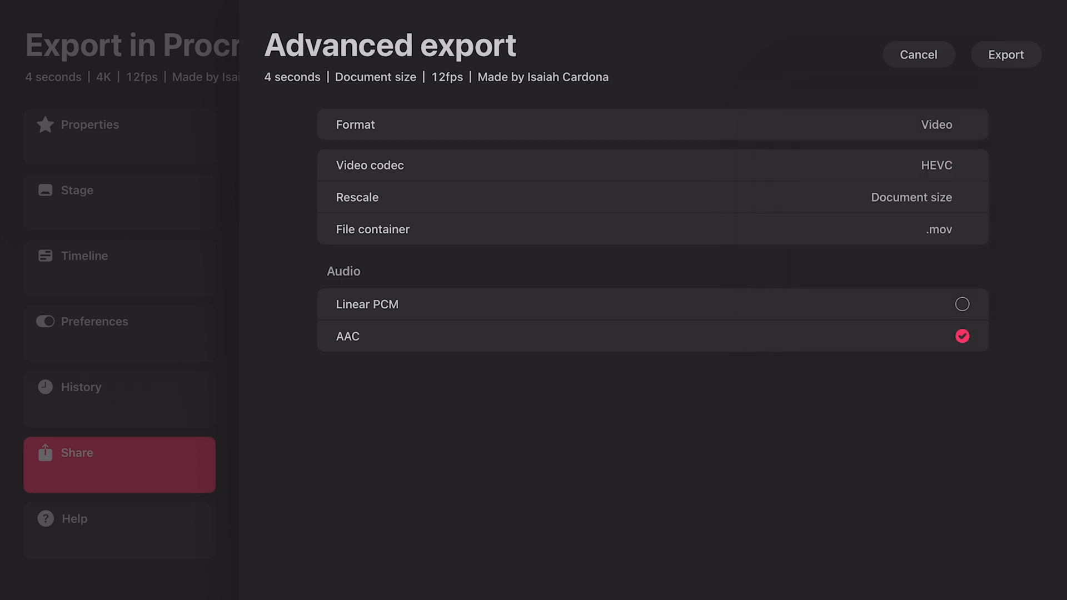
pyautogui.click(937, 230)
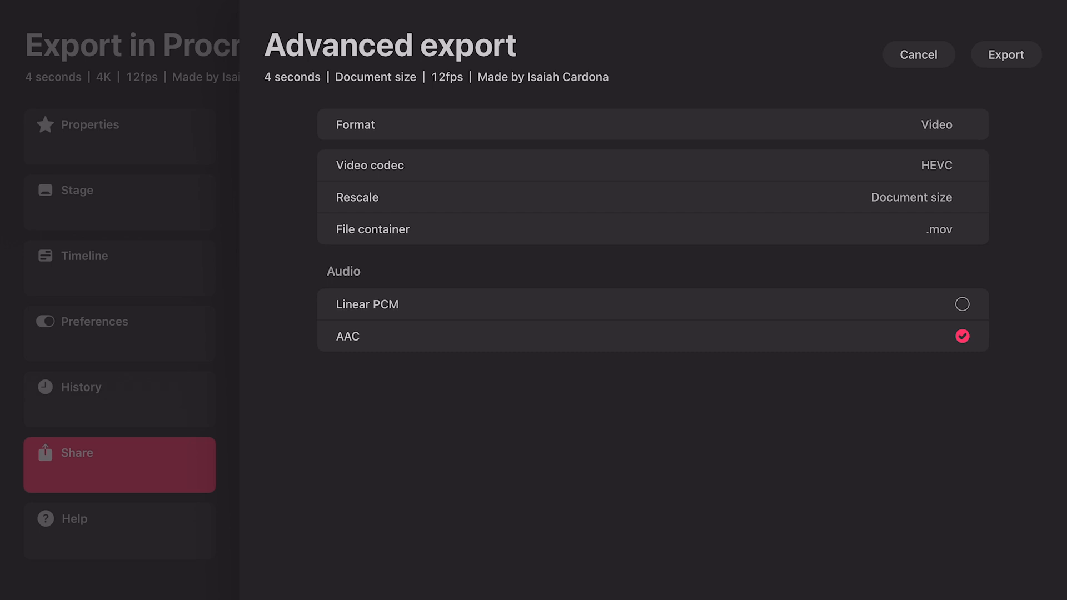
pyautogui.click(1005, 55)
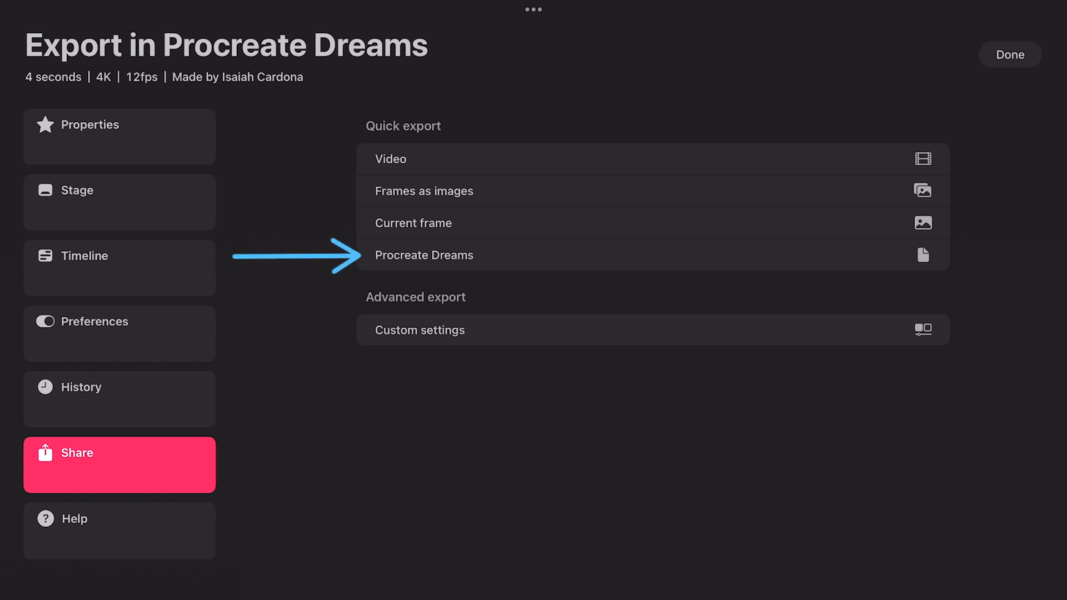
# Step: Export the project as a .dream file and save the document
pyautogui.click(424, 255)
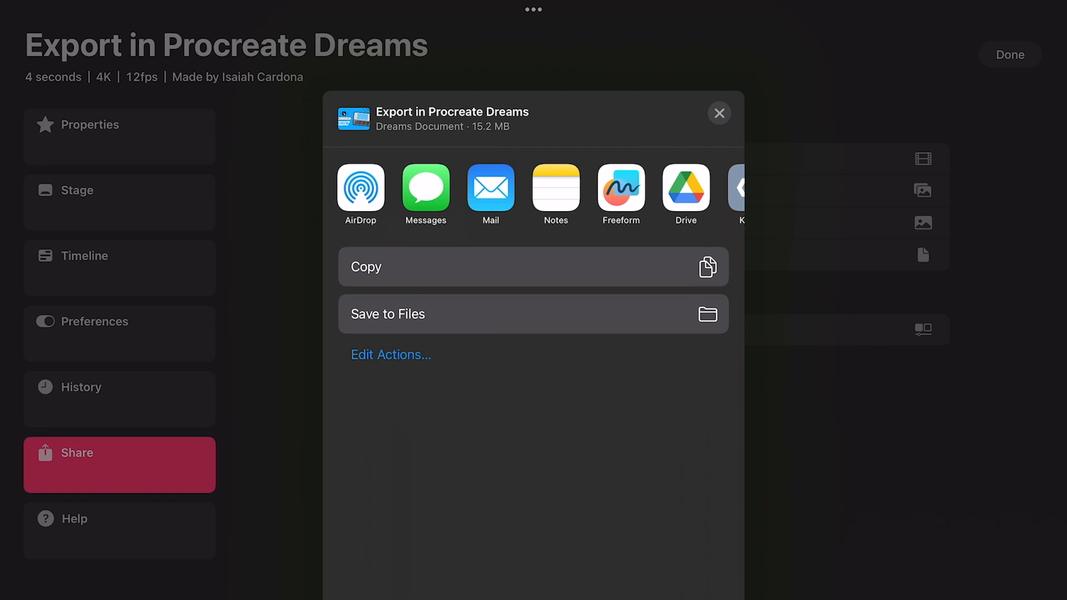
pyautogui.click(718, 113)
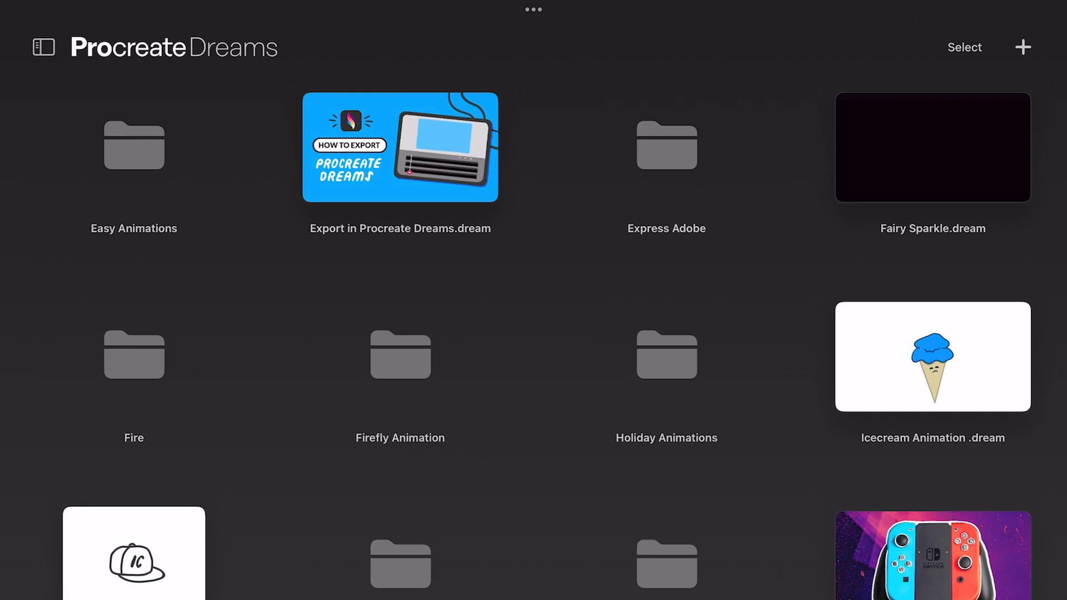
# Step: Share the Export in Procreate Dreams project from the Gallery as a Procreate Dreams file
pyautogui.click(400, 147)
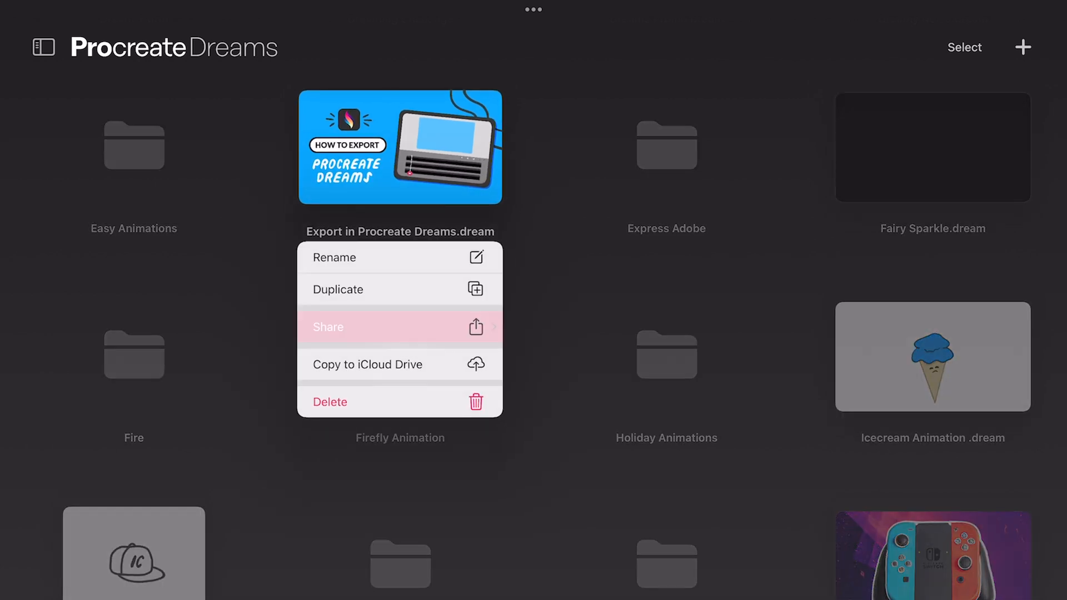
pyautogui.click(327, 326)
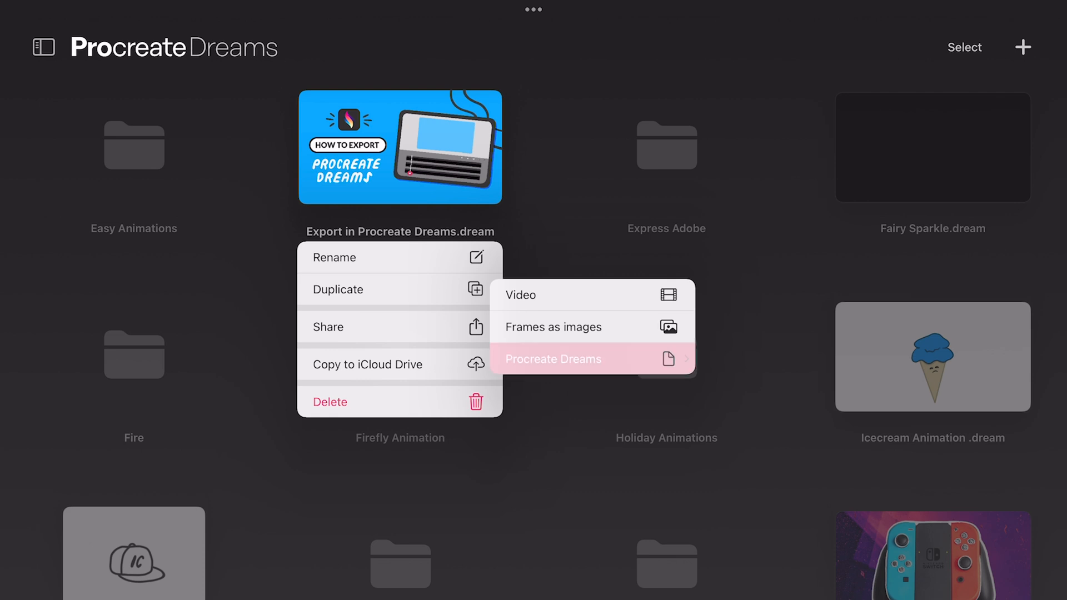
pyautogui.click(552, 358)
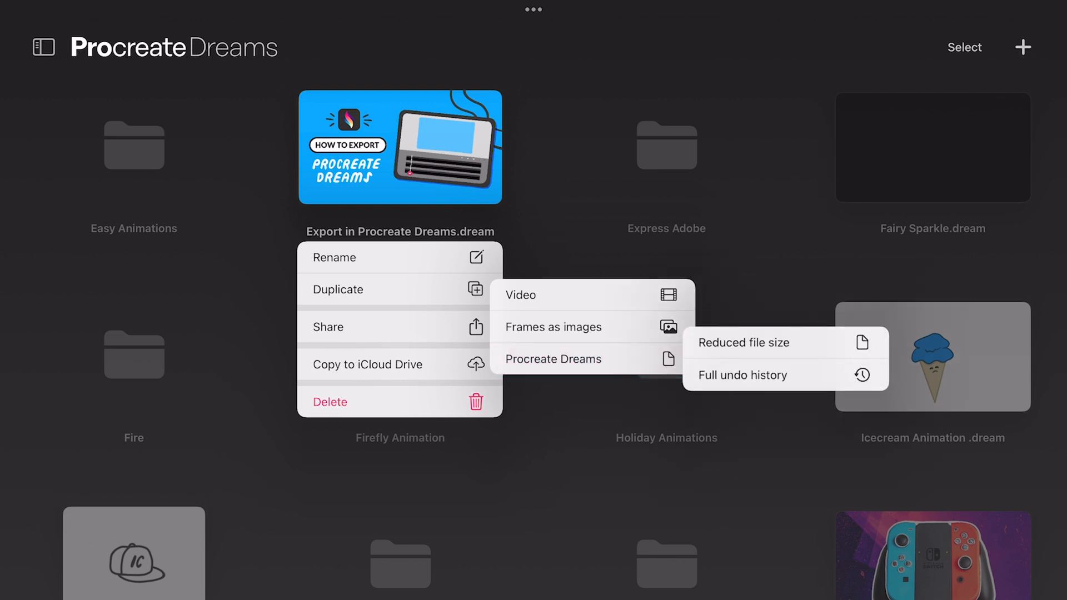